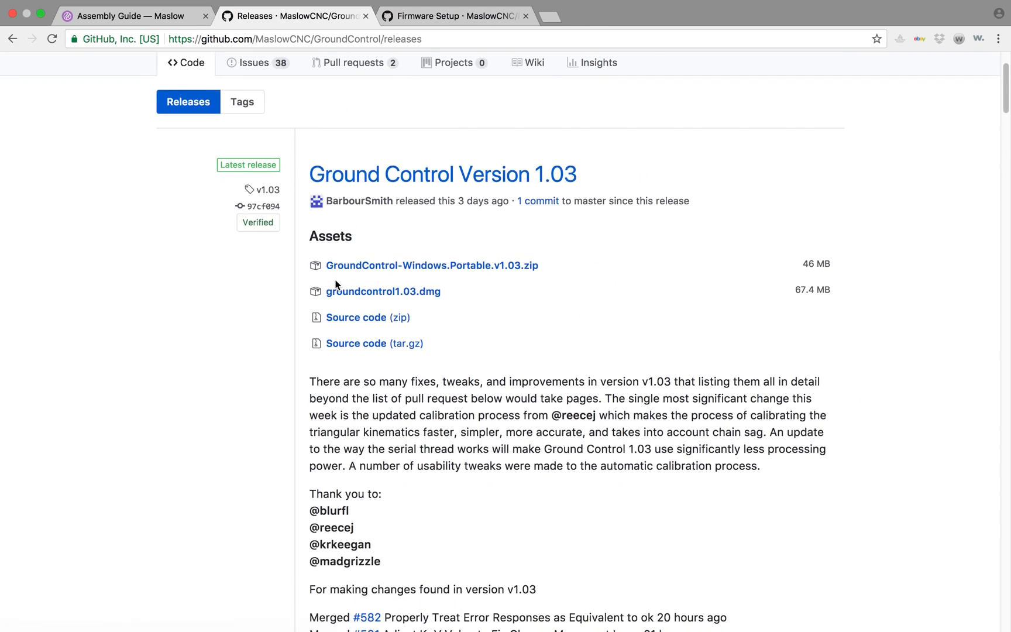
Upload the Ground Control v1.03 firmware sketch to the Mega board.
scroll(up, 3)
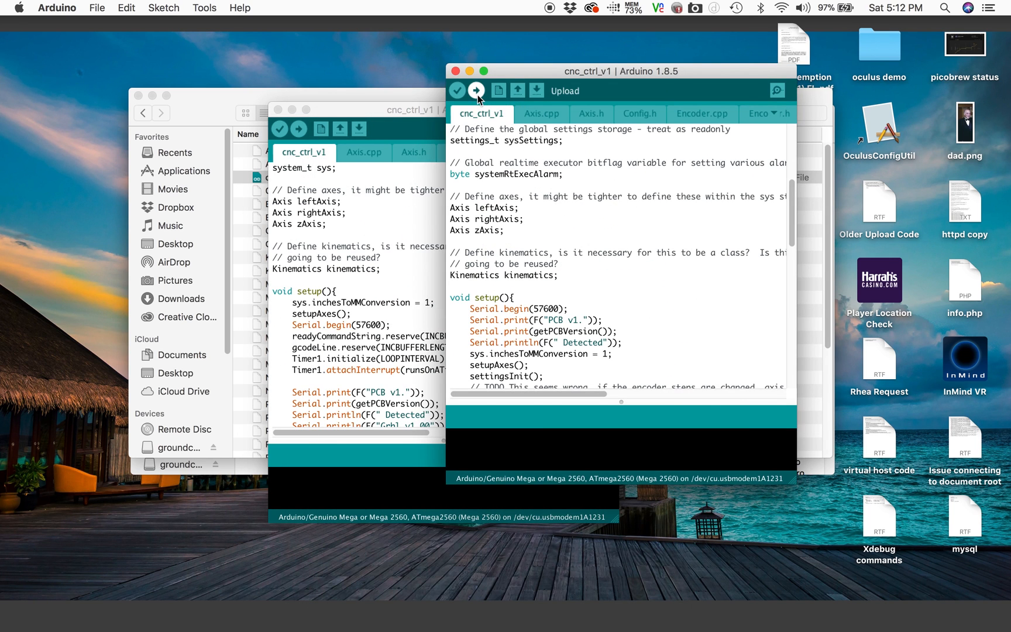
click(476, 90)
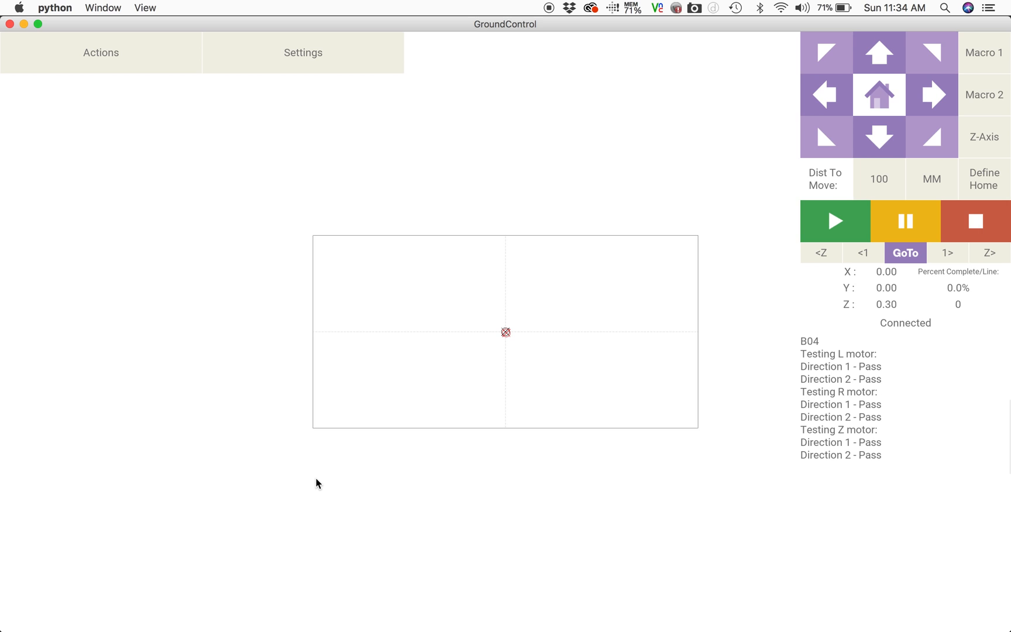
Launch Calibrate Machine Dimensions from the Actions list and begin the walkthrough.
click(101, 52)
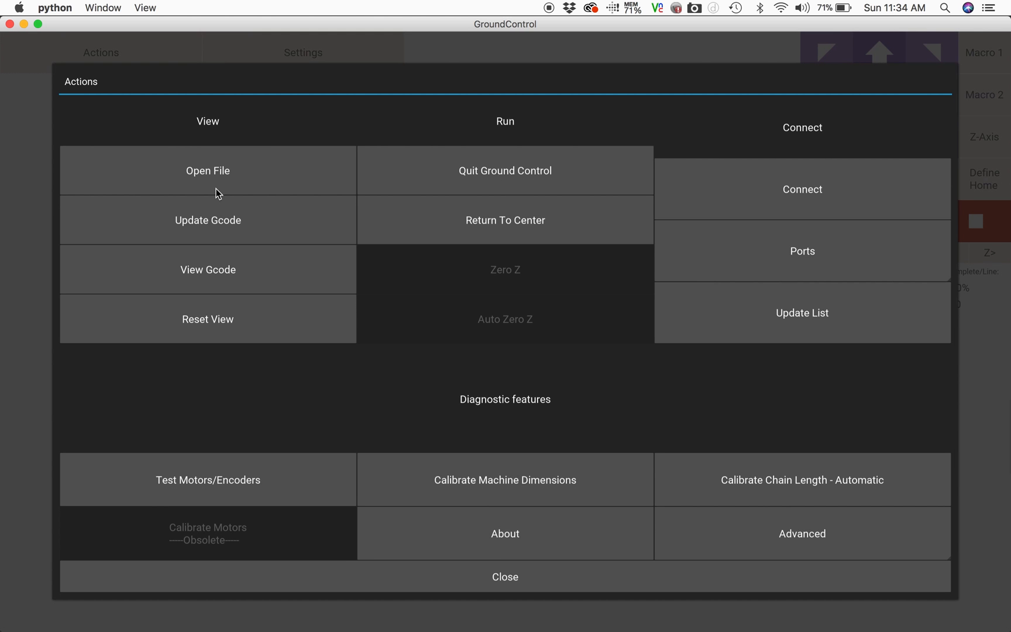
click(504, 480)
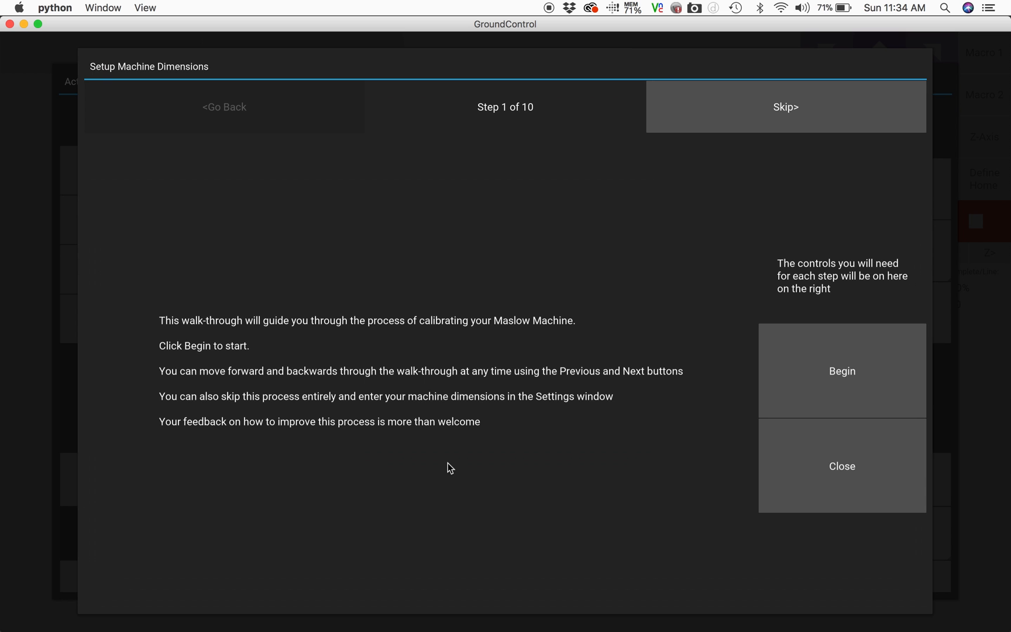
mouse_move(871, 390)
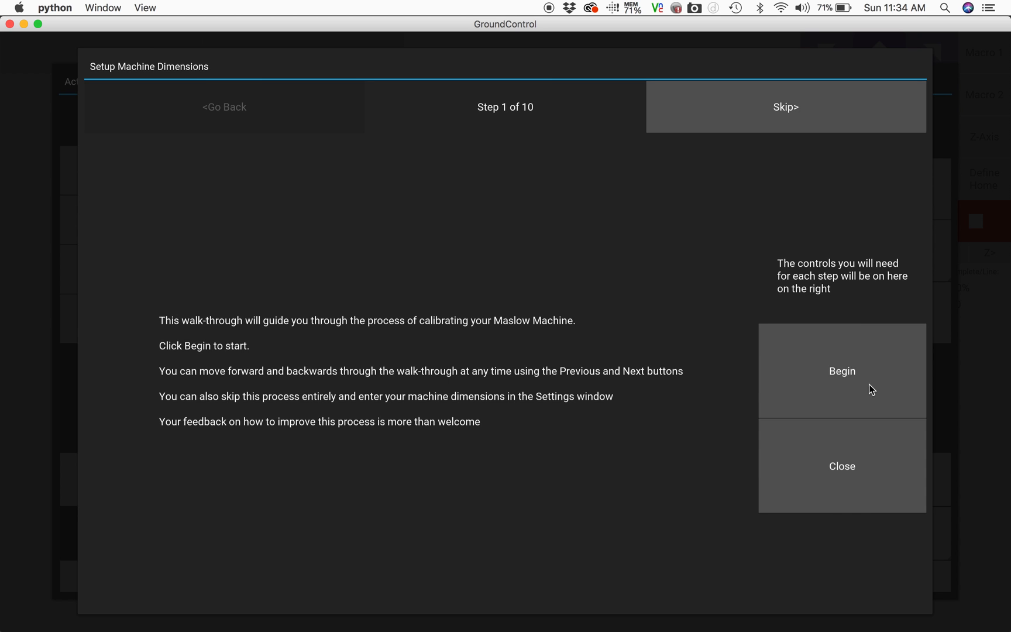
click(842, 371)
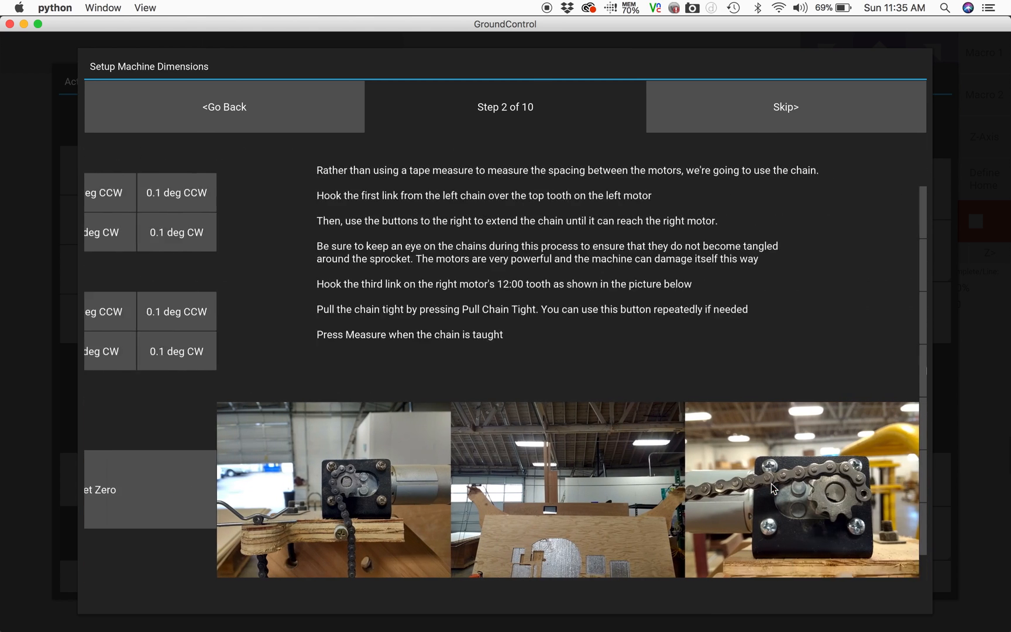
Finish the chain-based motor spacing measurement and advance to step 4.
click(785, 107)
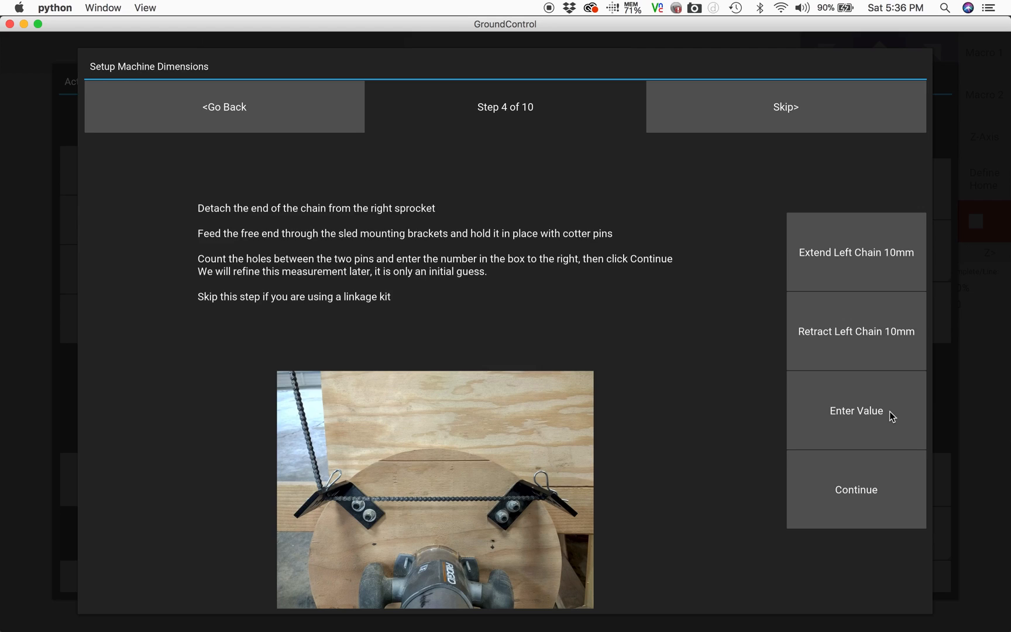
Enter 35 links as the sled pin spacing and continue.
click(855, 411)
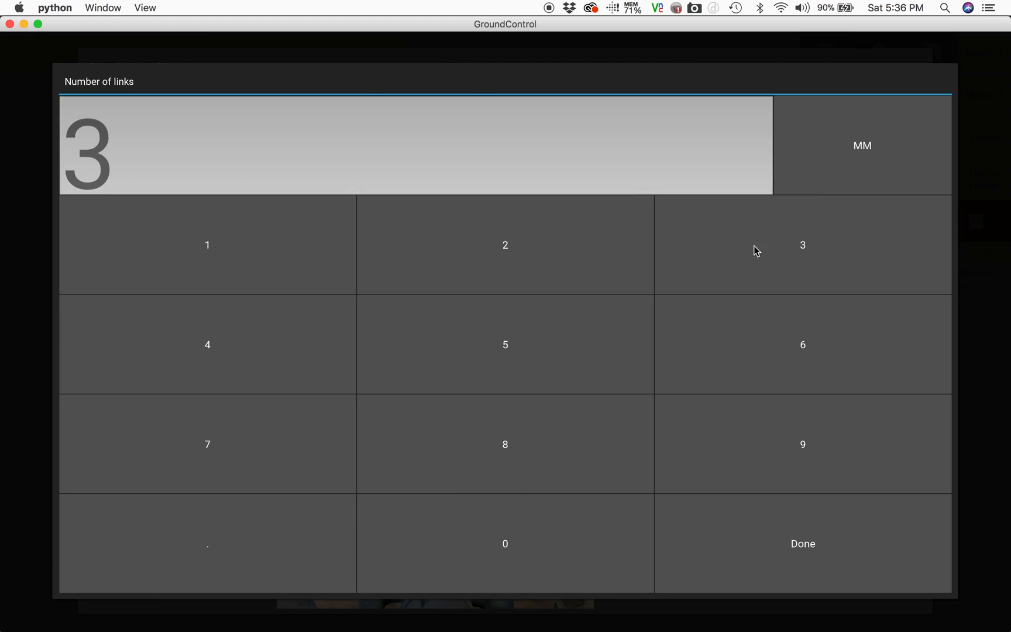
click(802, 544)
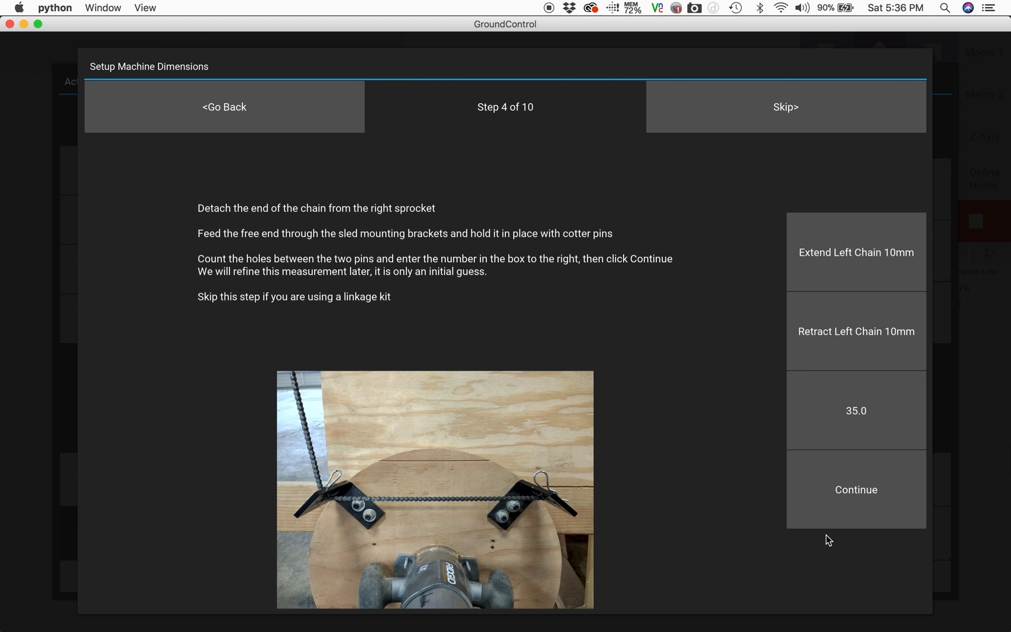
click(855, 489)
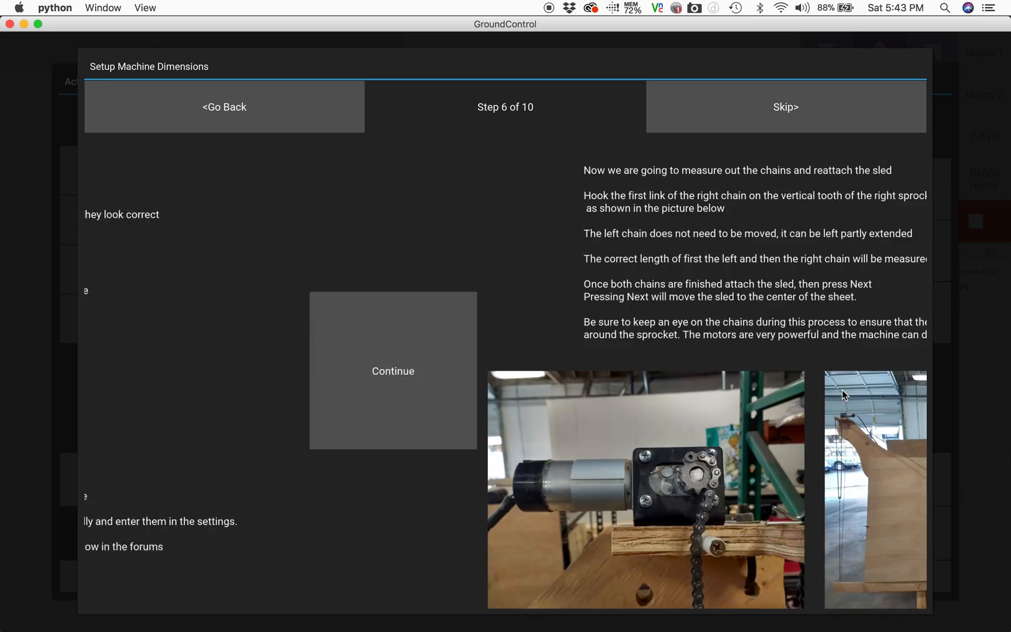
Extend the left and right chains to their measured lengths.
click(393, 371)
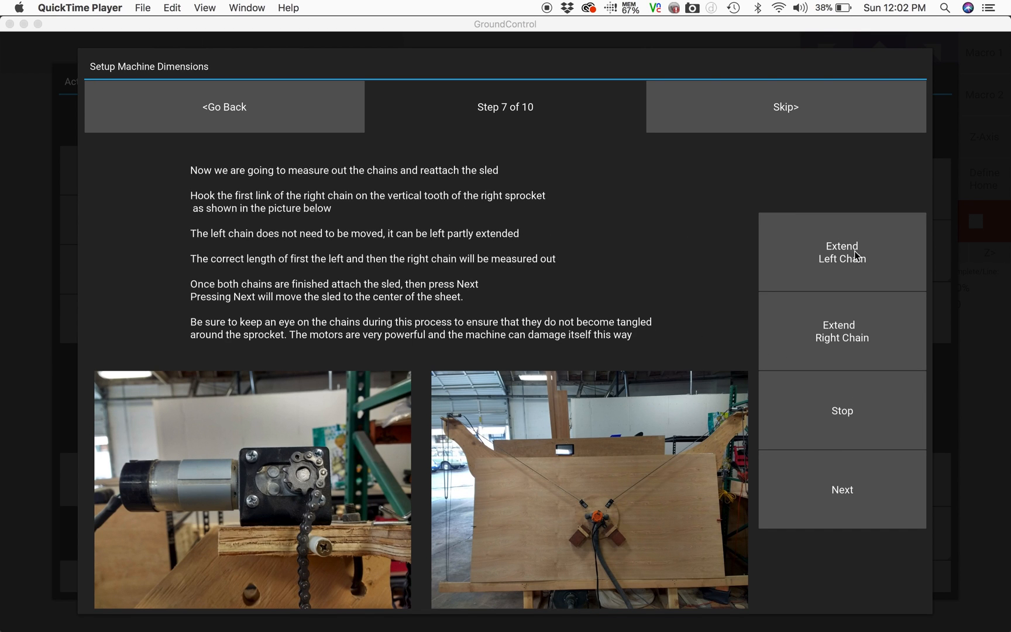
click(841, 331)
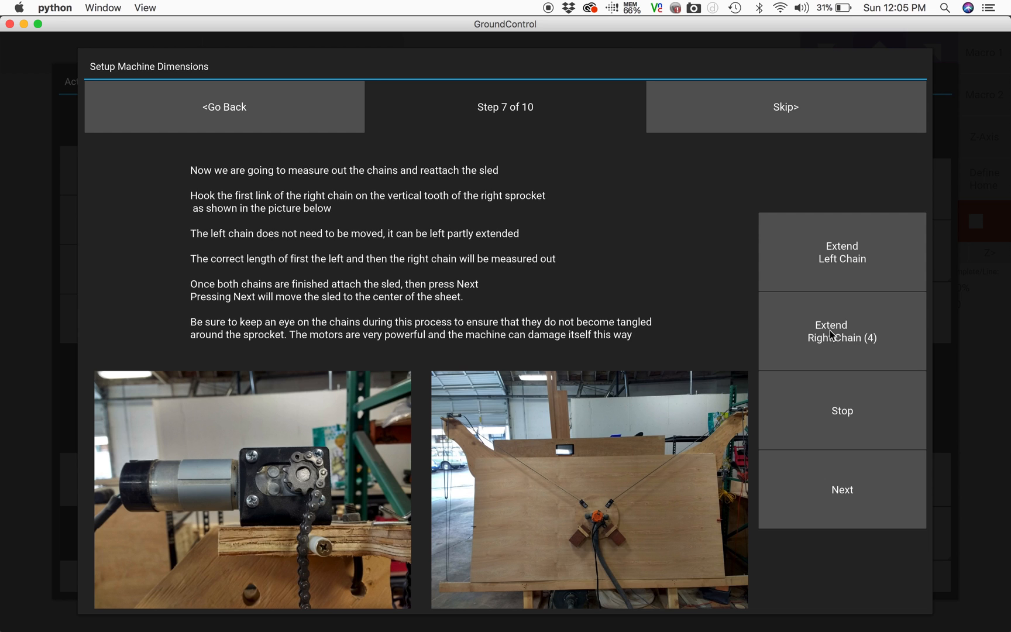
click(841, 331)
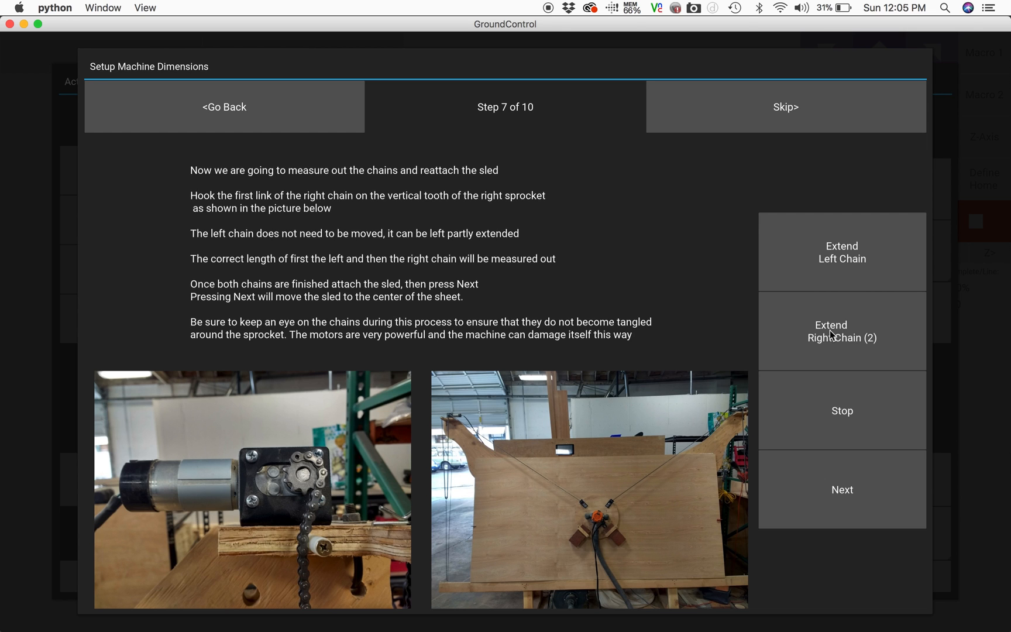
click(841, 330)
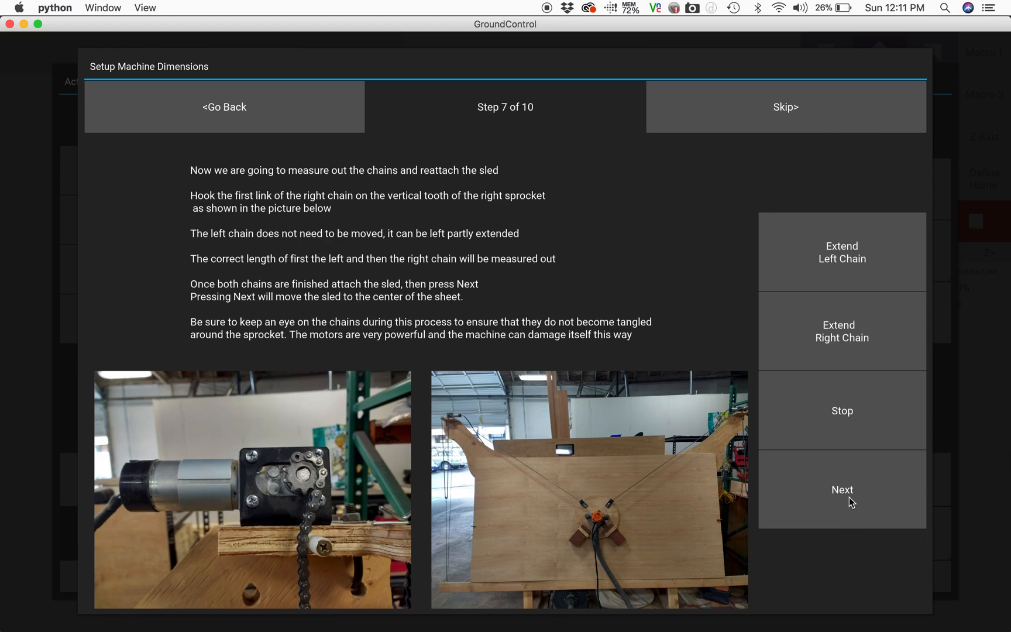
Centre the sled on the sheet and lower the router bit 1 mm toward the wood.
click(841, 488)
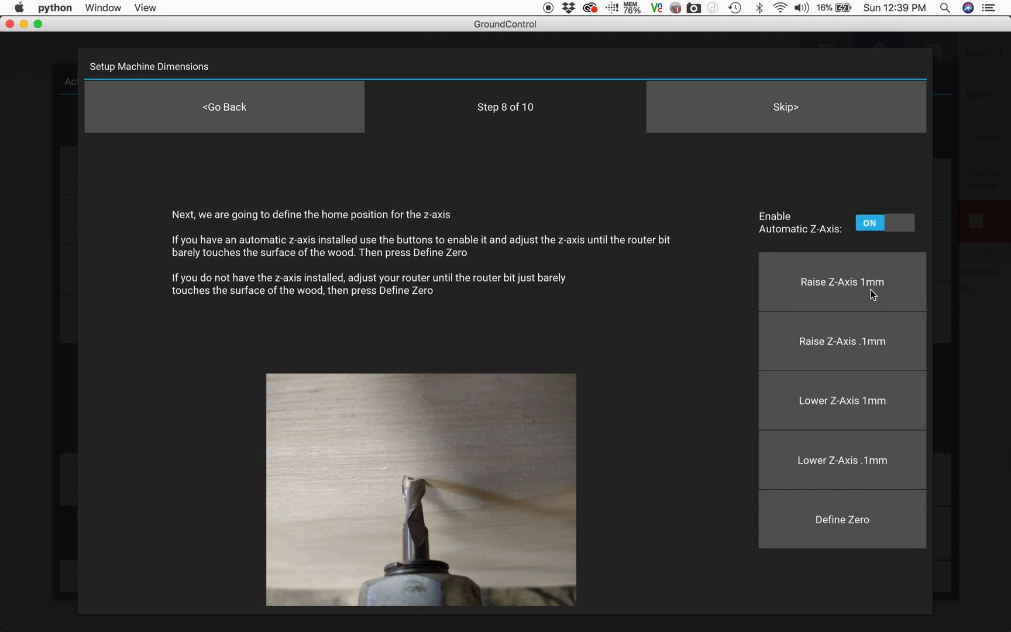
mouse_move(857, 414)
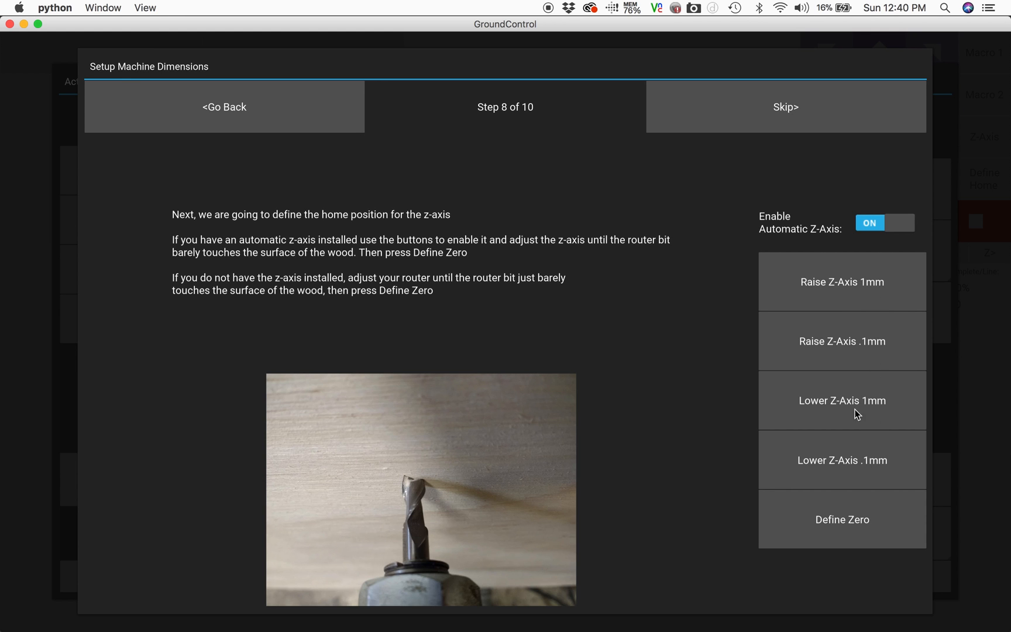
click(784, 106)
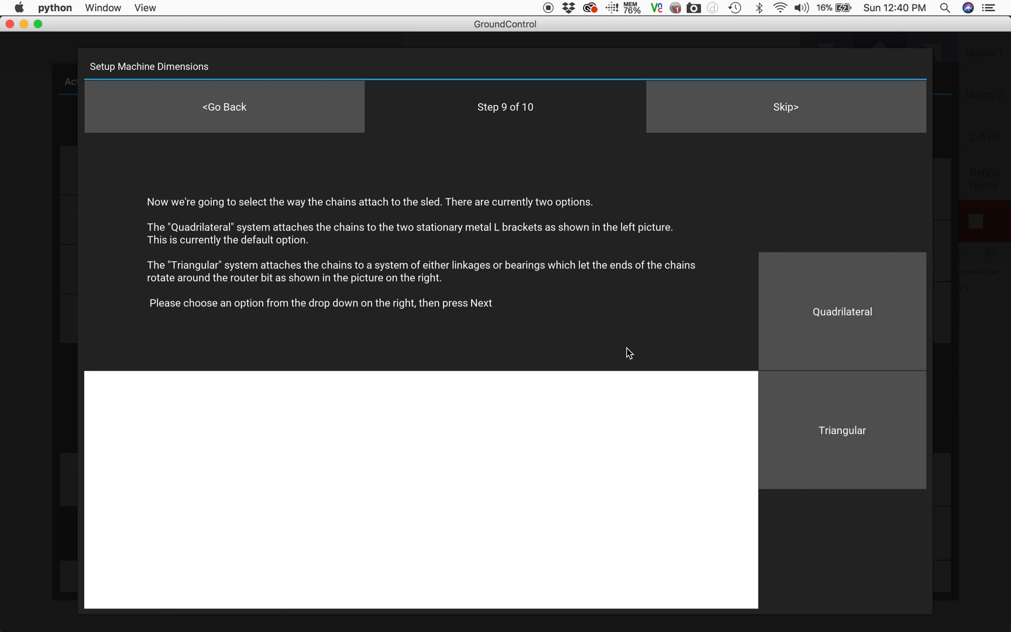
mouse_move(822, 319)
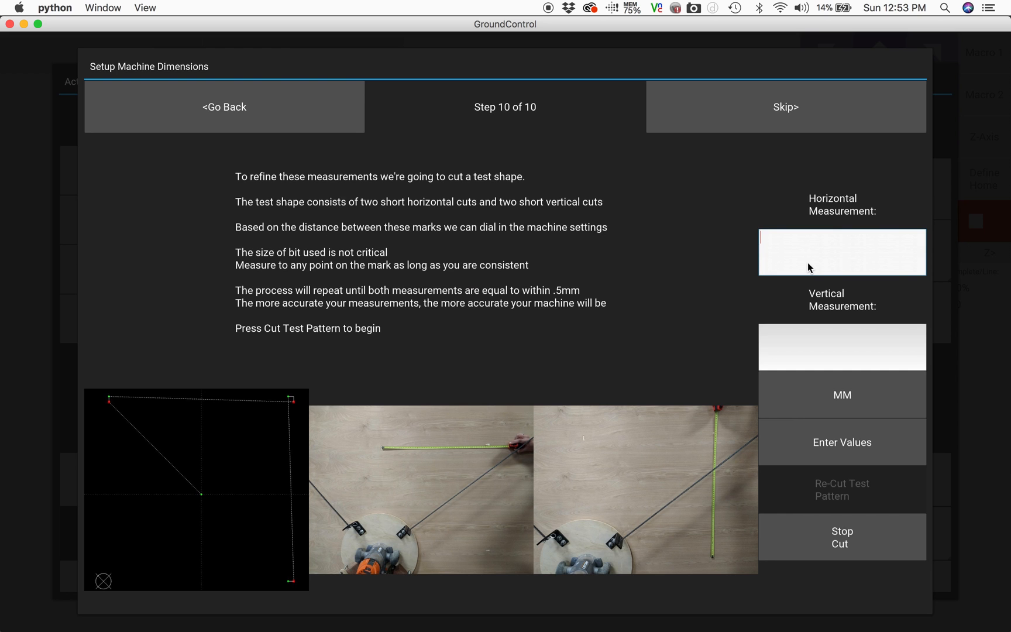
Submit the 615.95 mm and 584.2 mm test measurements, finish calibration, and close Actions.
text(615)
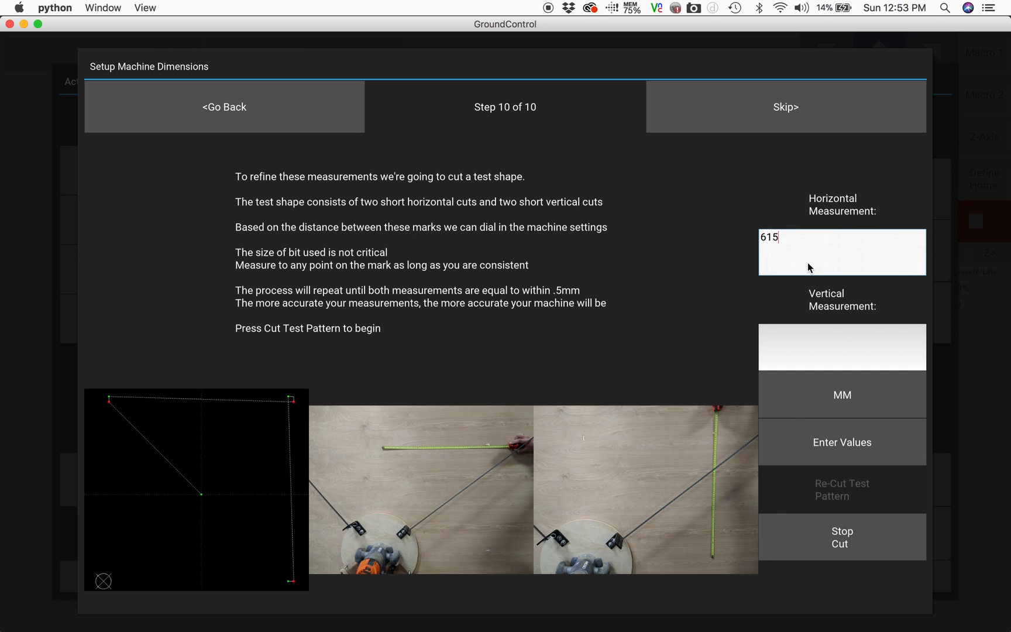
text(.95)
click(842, 347)
text(584.2)
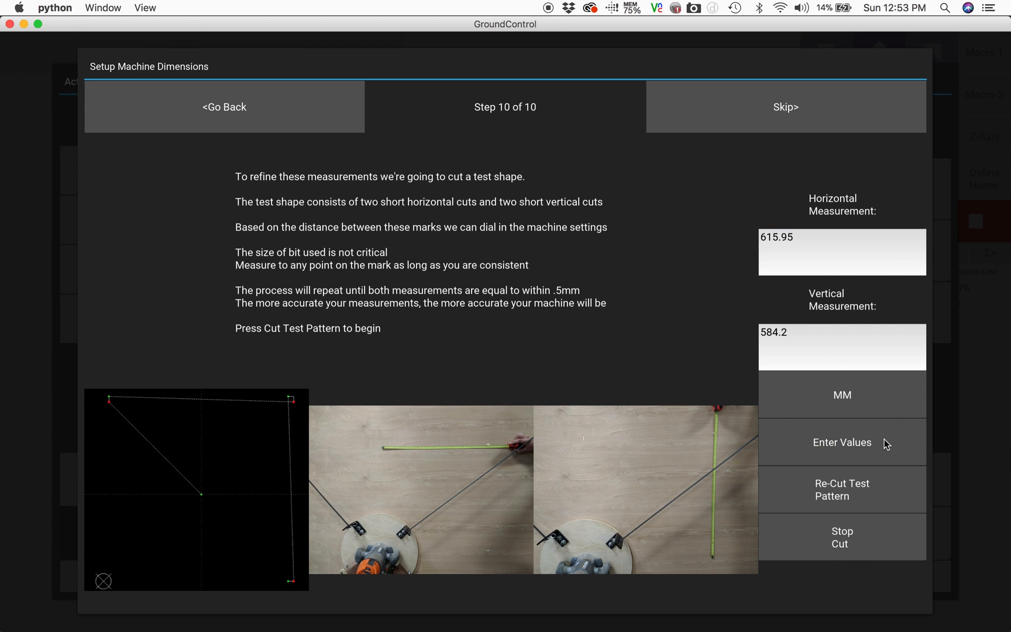
click(841, 443)
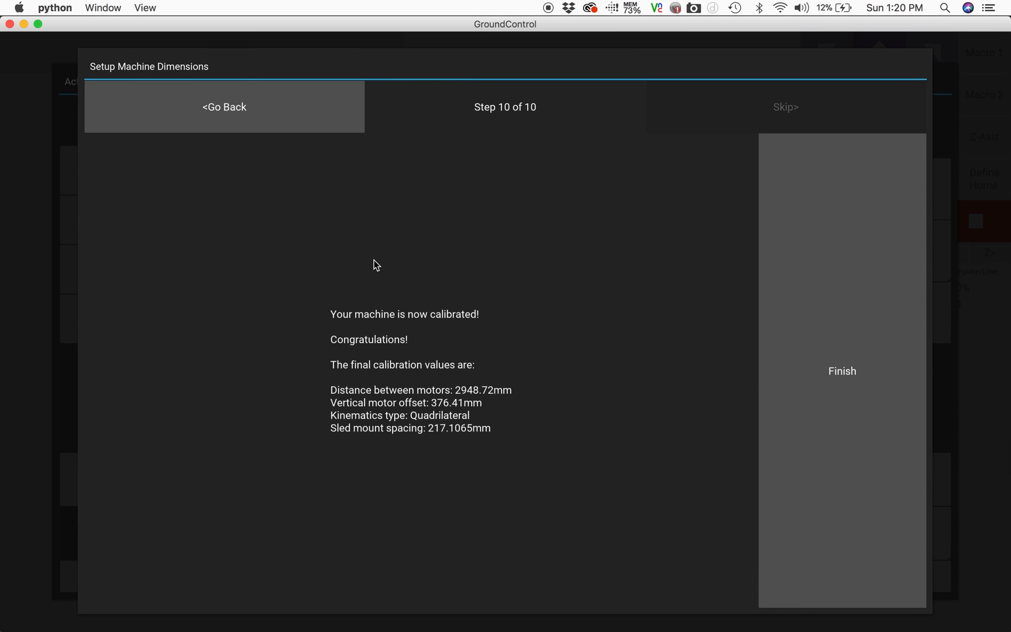
mouse_move(394, 469)
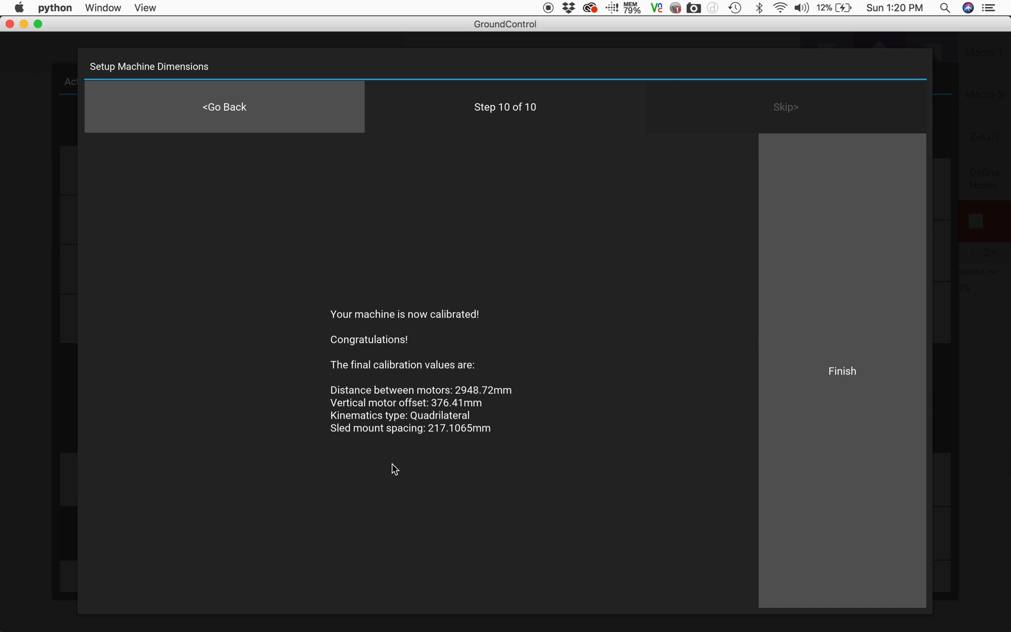
click(842, 371)
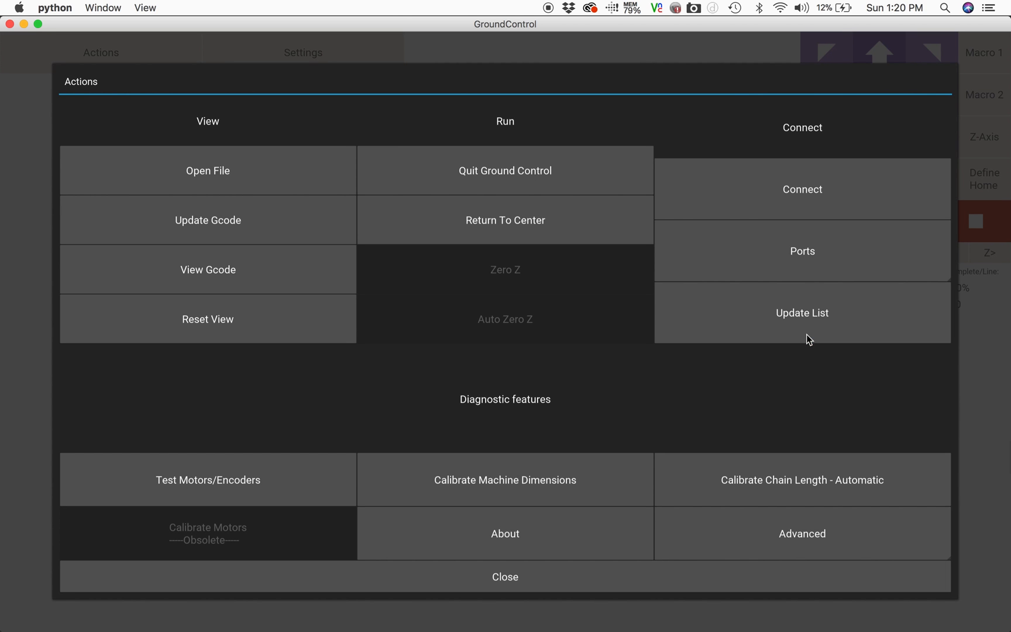
mouse_move(596, 406)
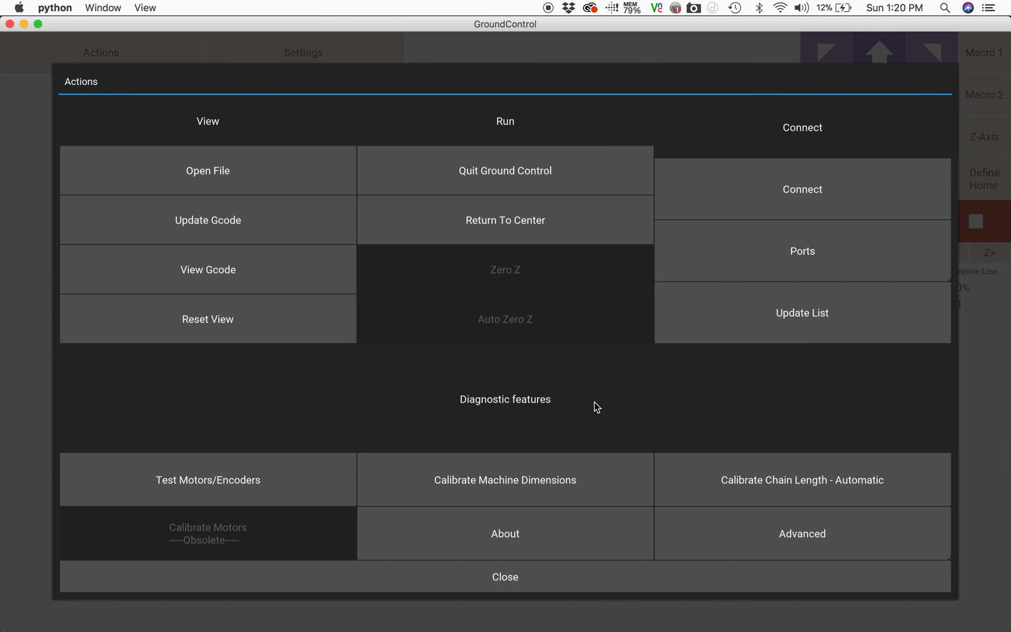
mouse_move(576, 585)
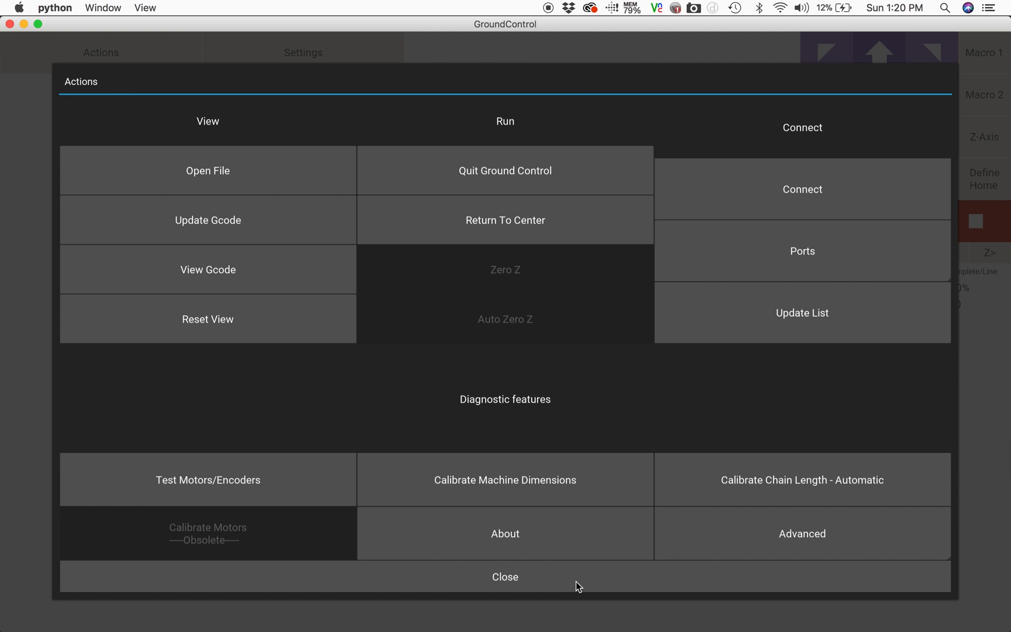
click(504, 576)
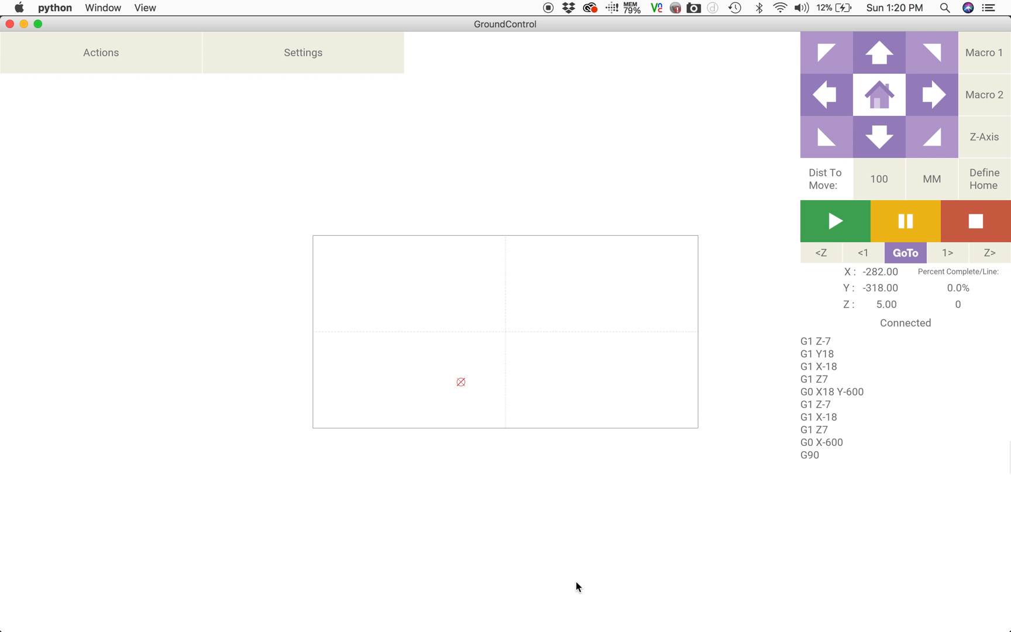